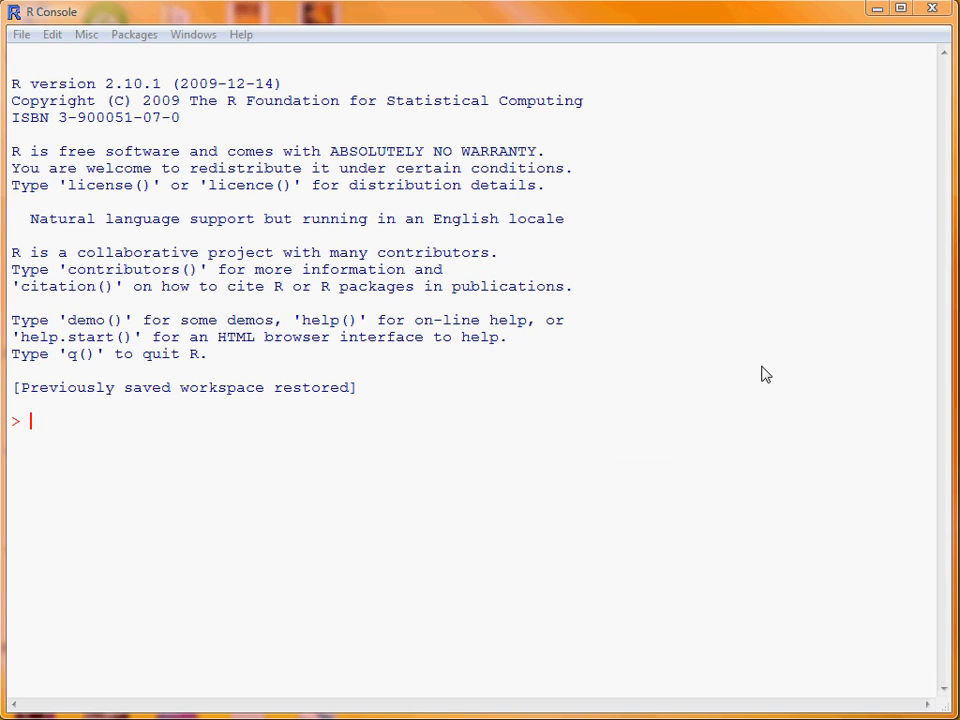
mouse_move(800, 377)
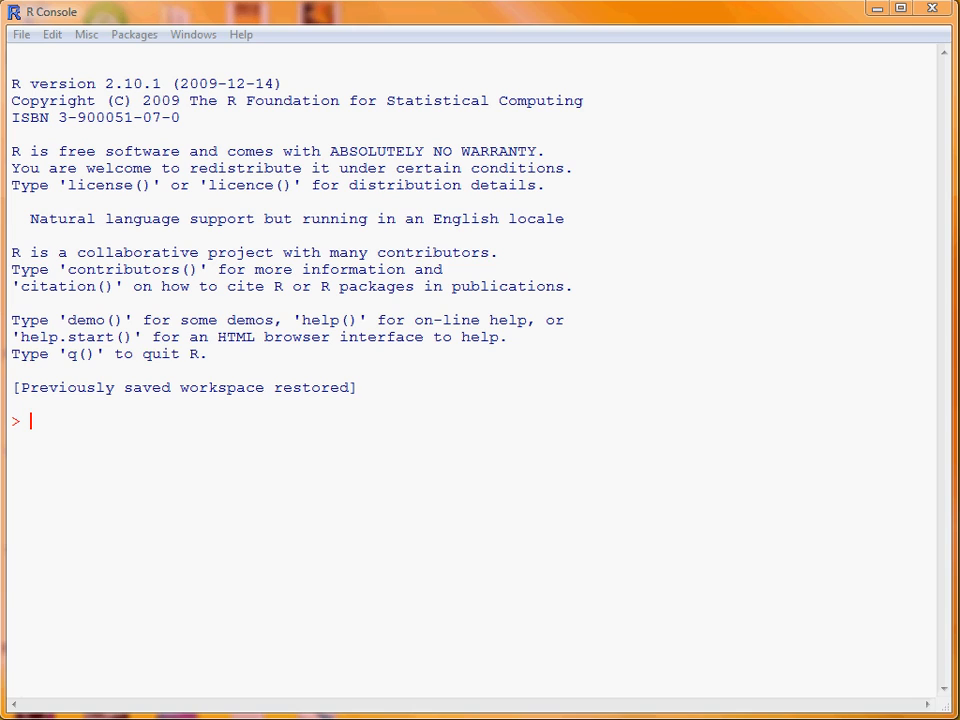
mouse_move(612, 20)
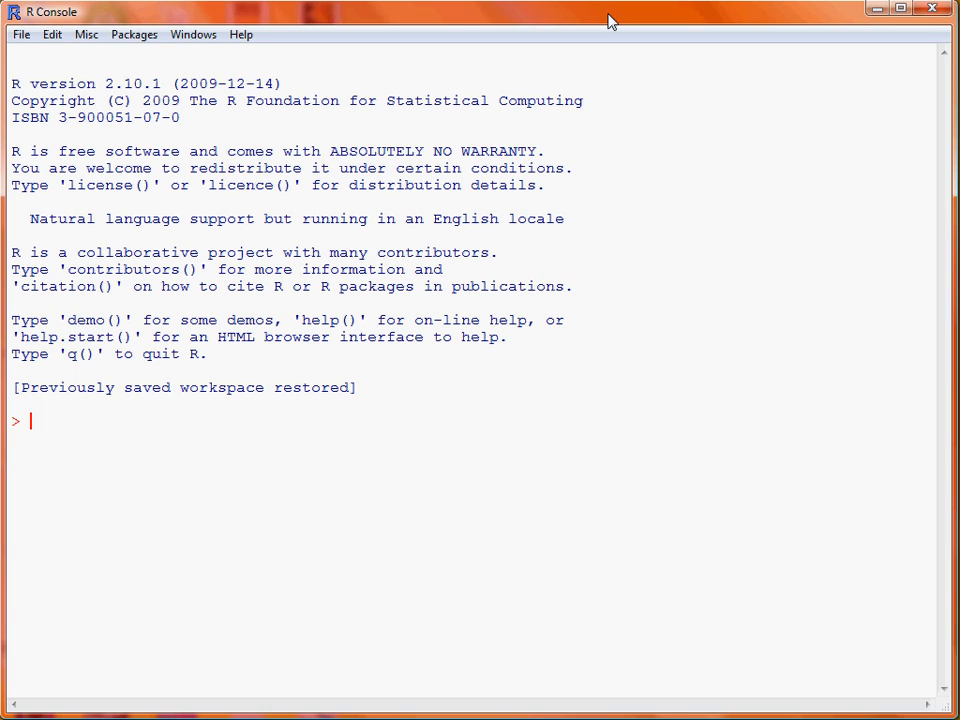
Read afl_2003_2007.csv into the data frame afl.df
text(afl.df = read.csv("afl_2003_2007.csv"))
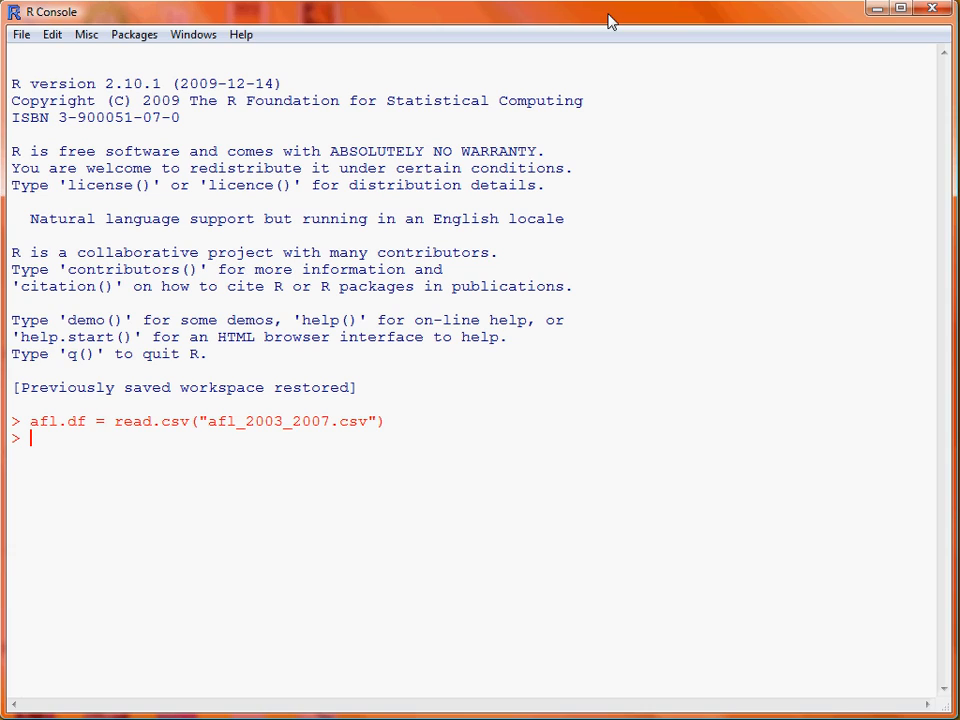
text(a)
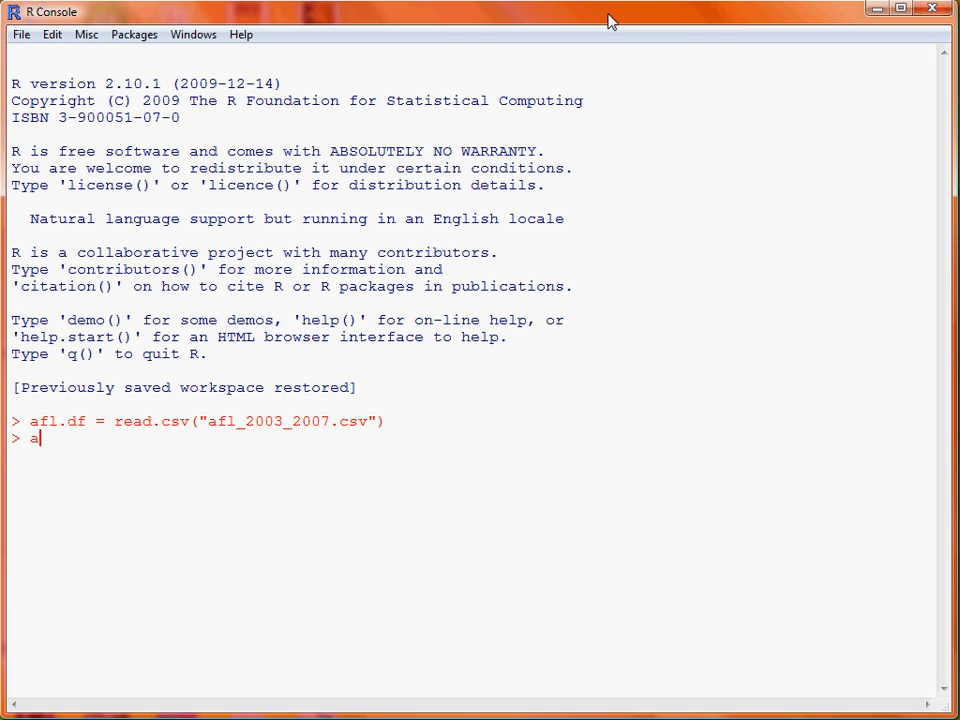
Print rows 1 to 5 of afl.df showing year, teams, venue, attendance and scores
text(fl.df[1)
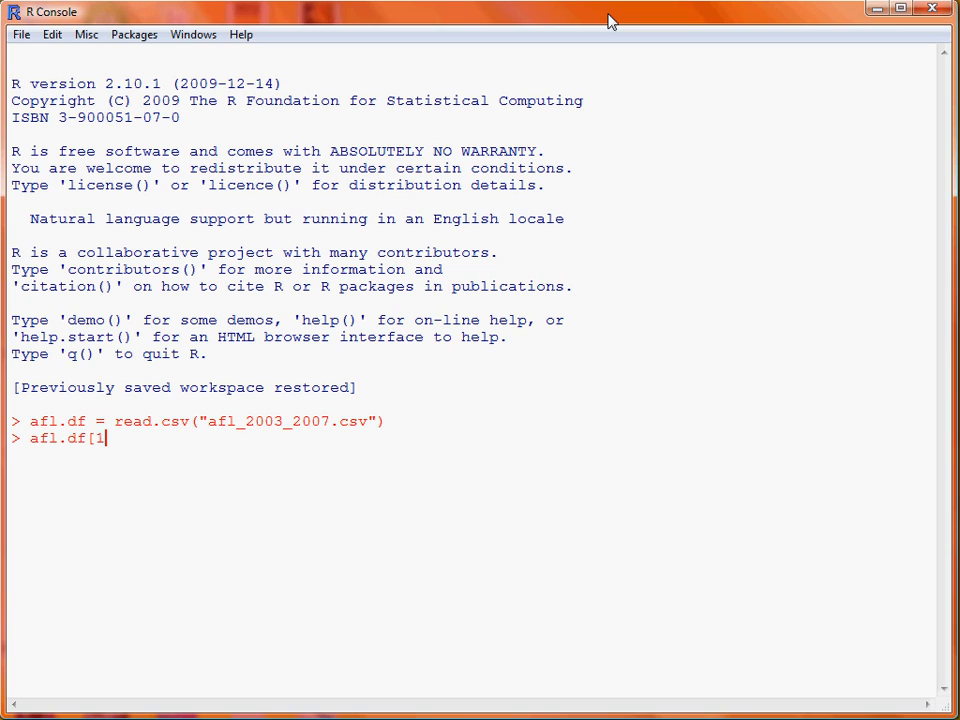
text(:5,])
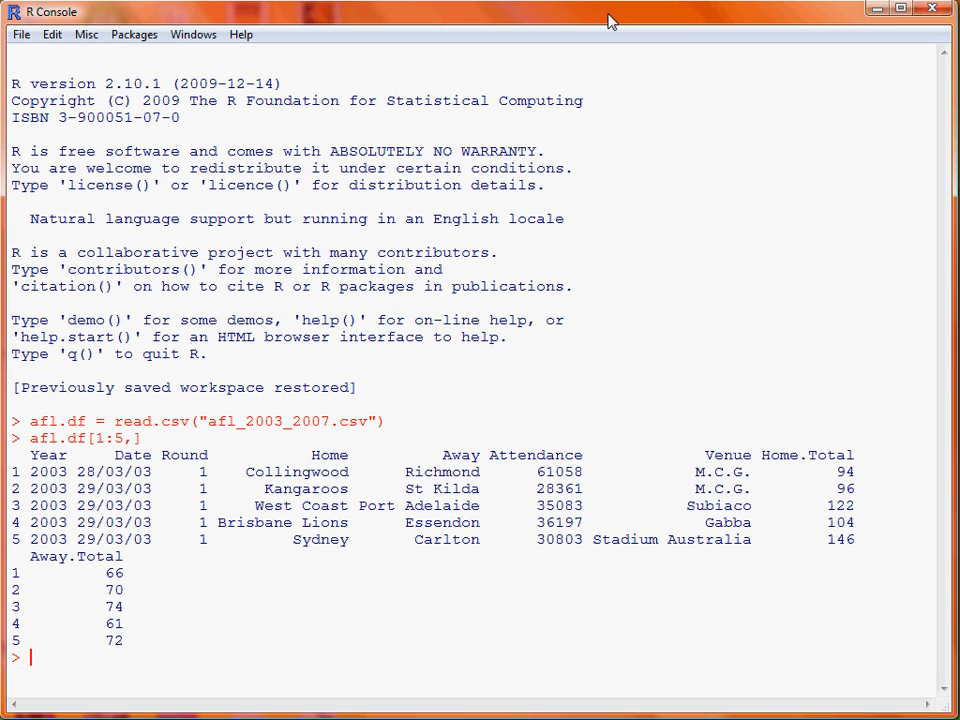
text(require()
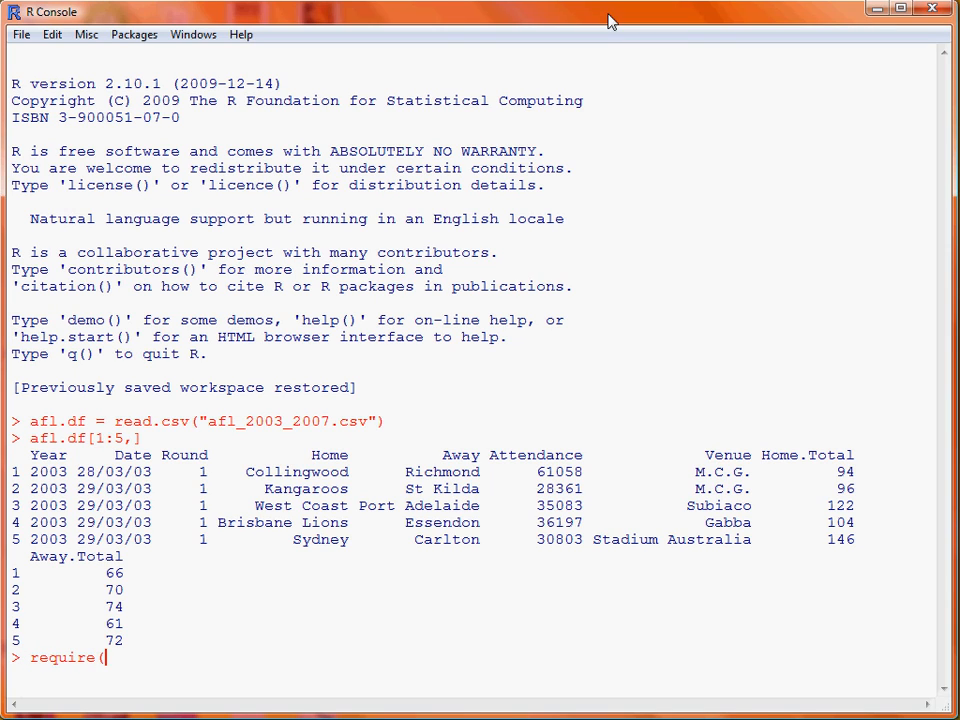
Load the lattice package with require(lattice)
text(lattice))
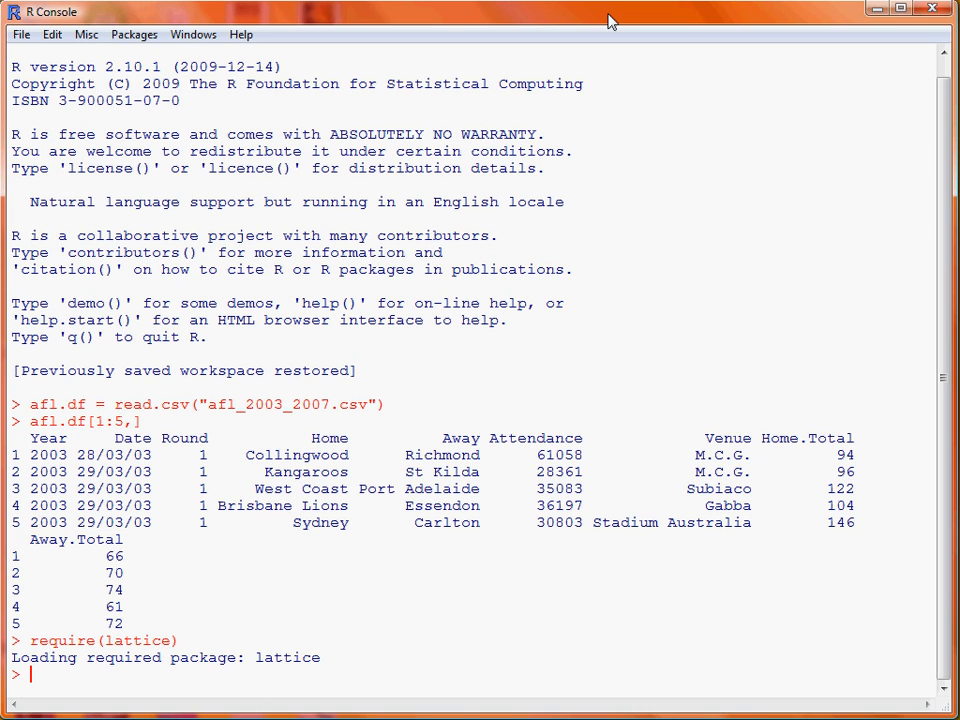
text(hist)
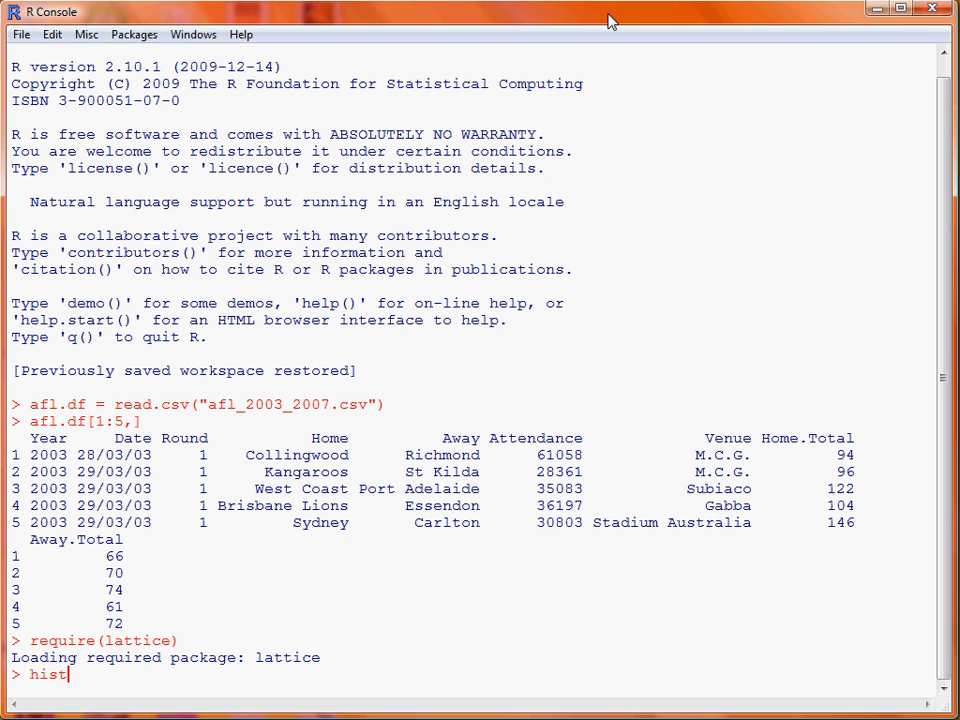
text(ogram()
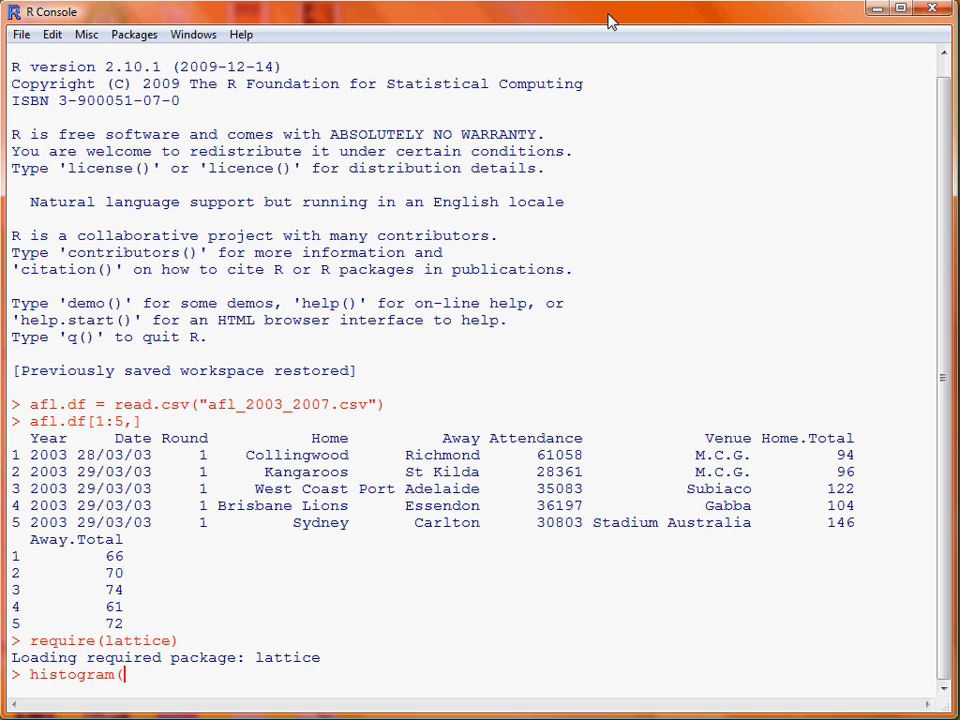
Draw a lattice histogram of ~ Home.Total using data = afl.df
text(~)
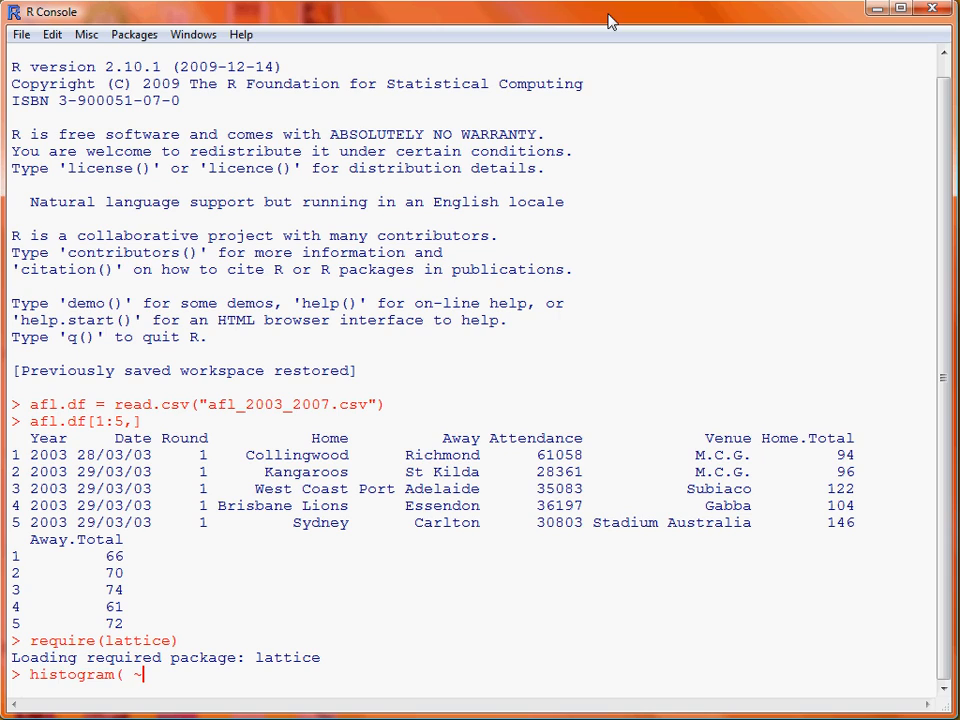
text(Home.To)
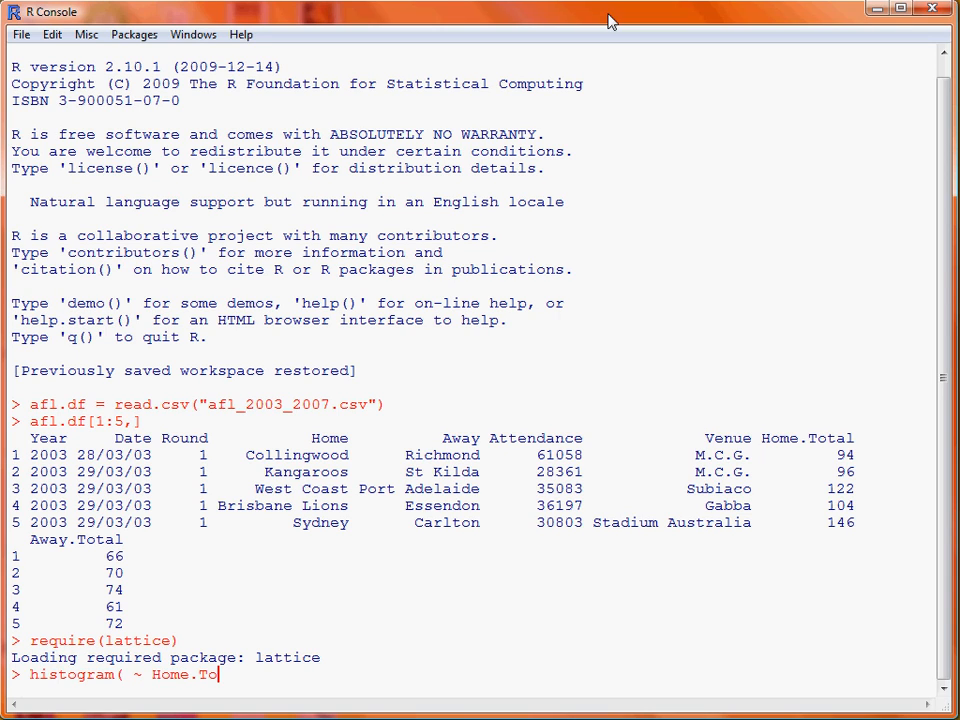
text(tal)
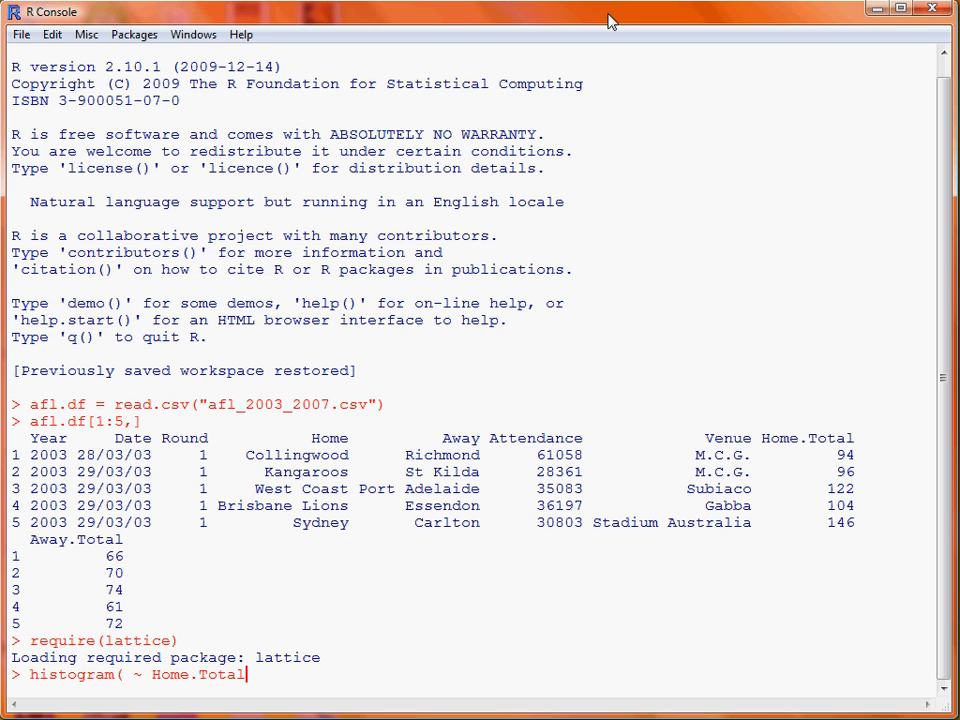
text(,)
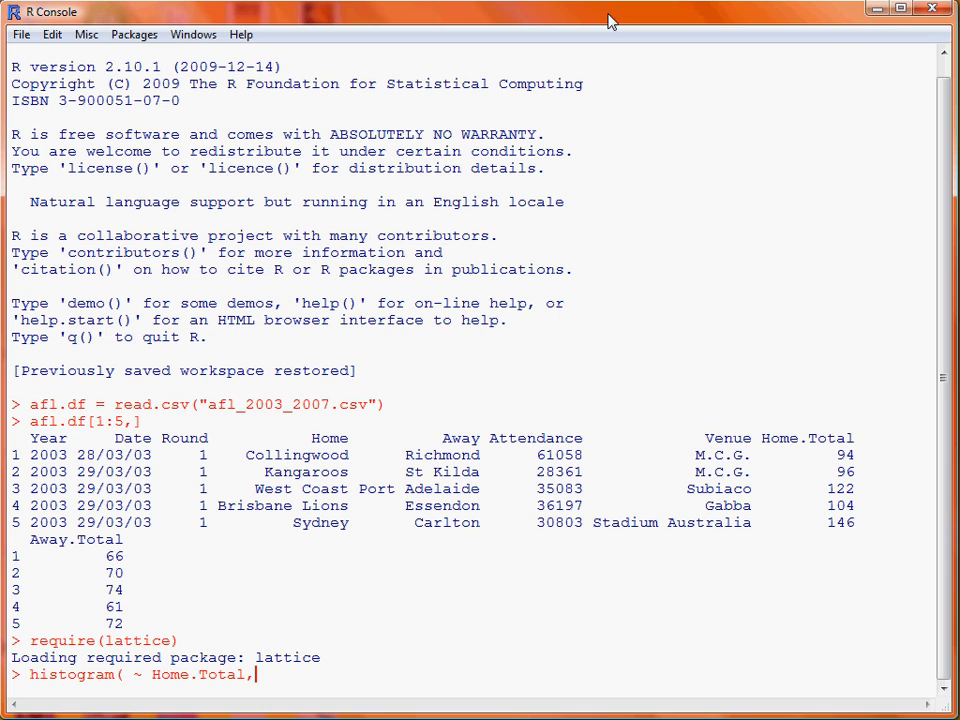
text(data =)
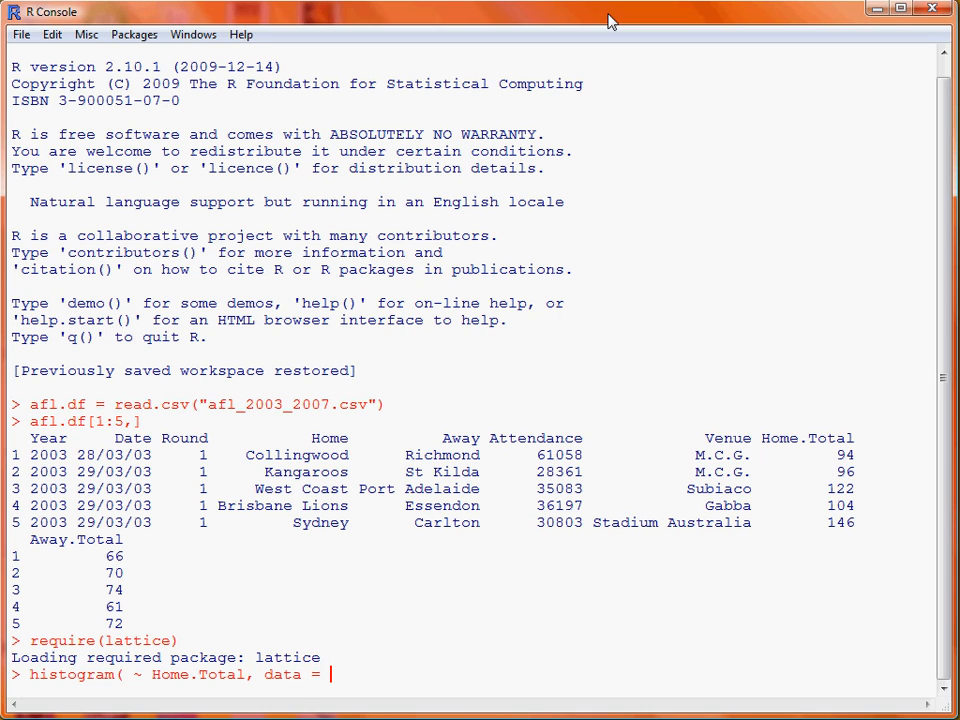
text(afl.df)
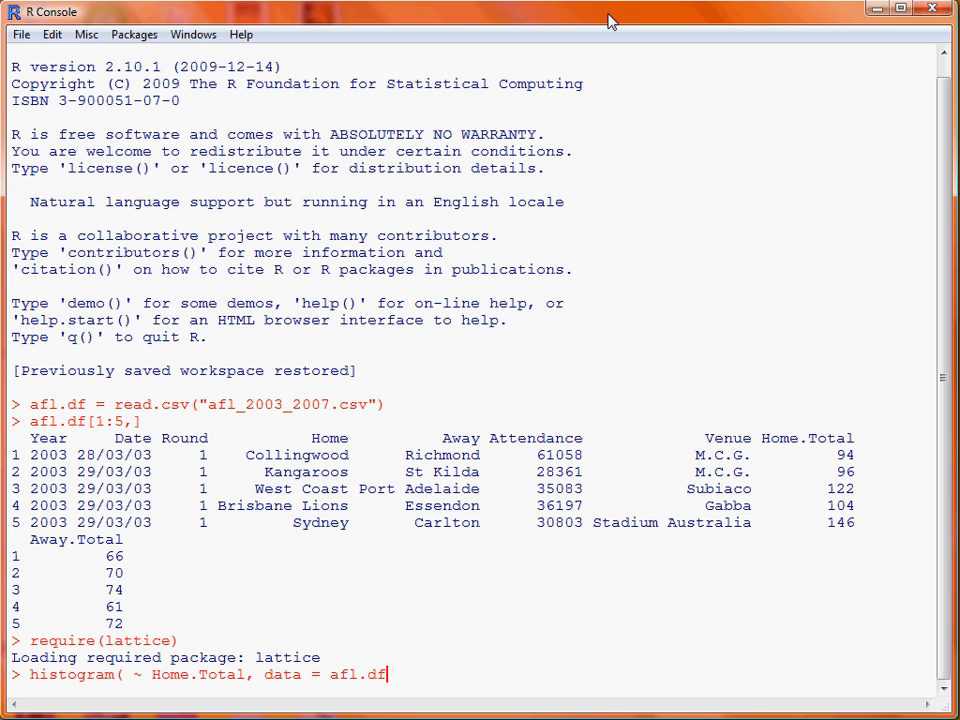
text())
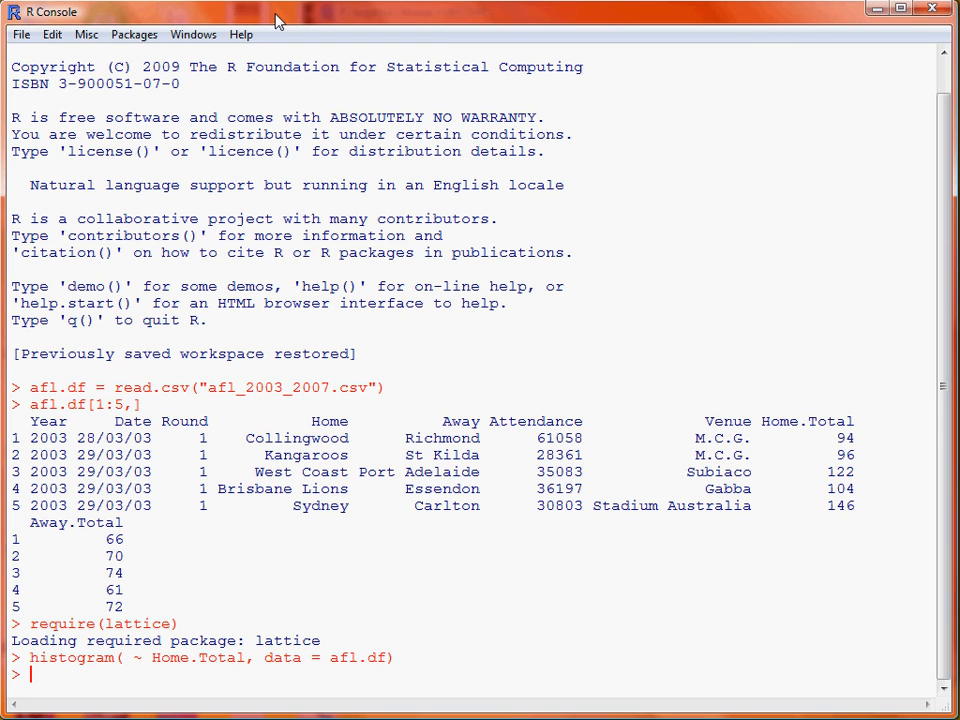
Redraw the histogram with xlab "Home Points" and main "Histogram of Points Scored by Home Team"
text(histogram( ~ Home.Total, data = afl.df))
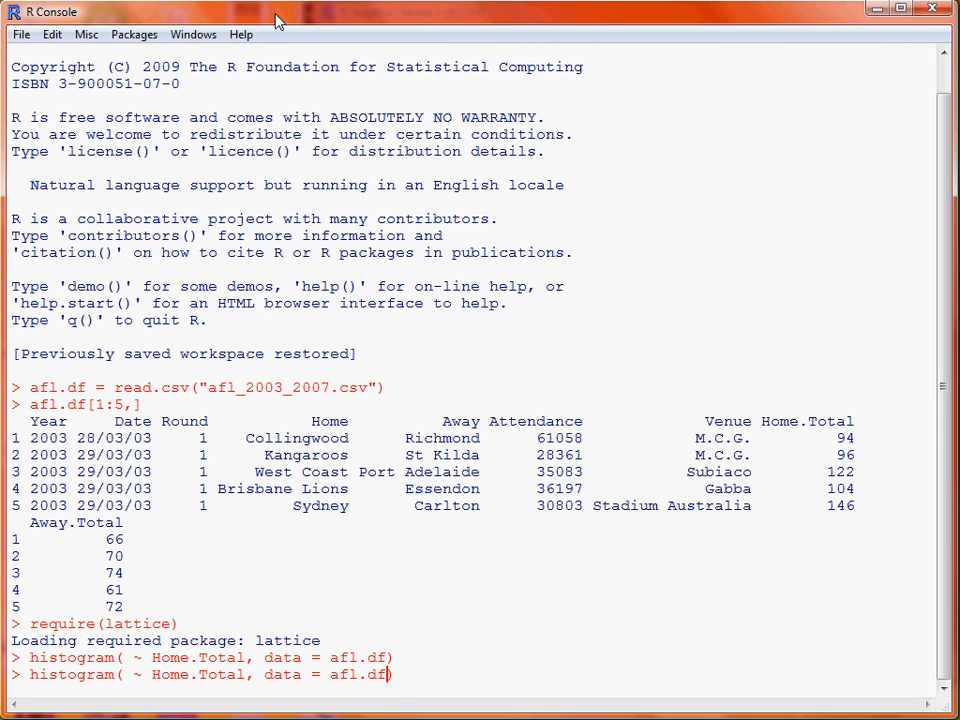
text(, xlab =)
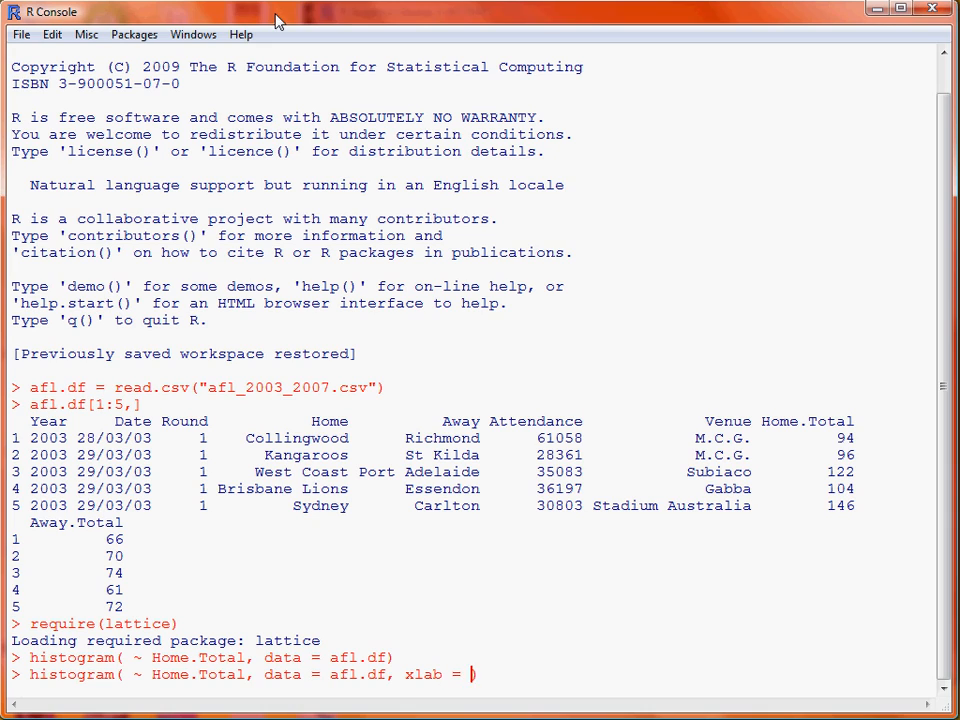
text("Home Points)
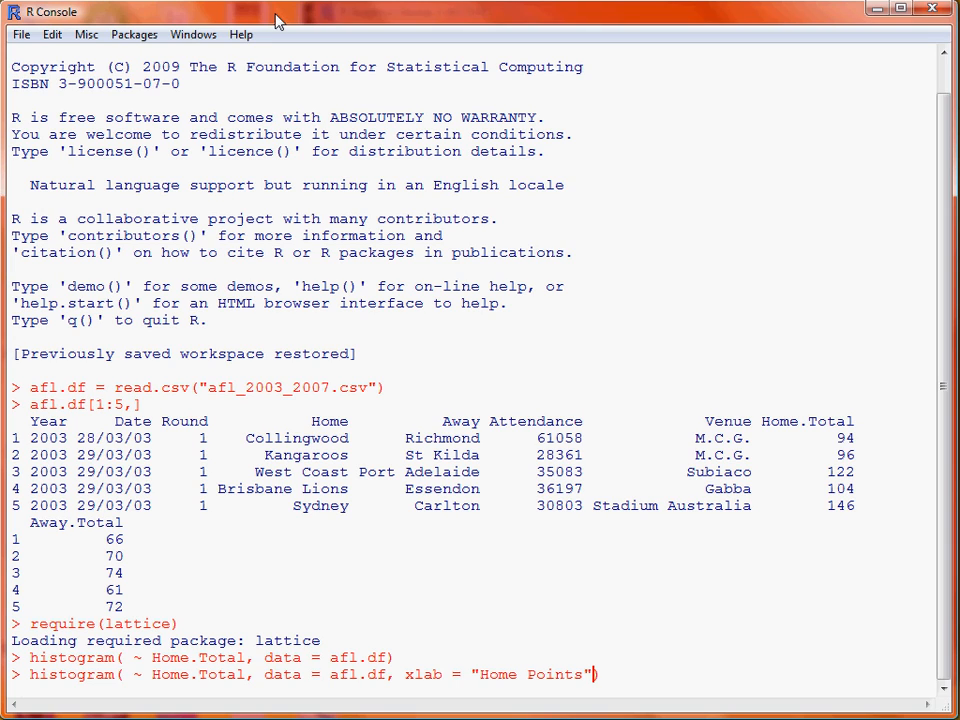
text(, main = ")
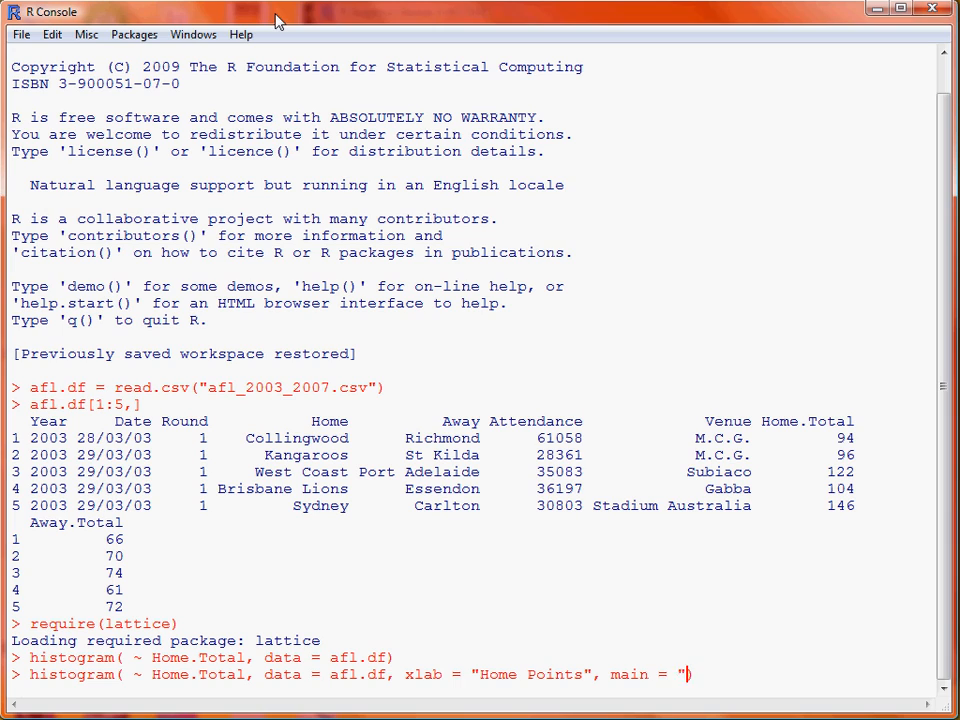
text(Histogram iof")
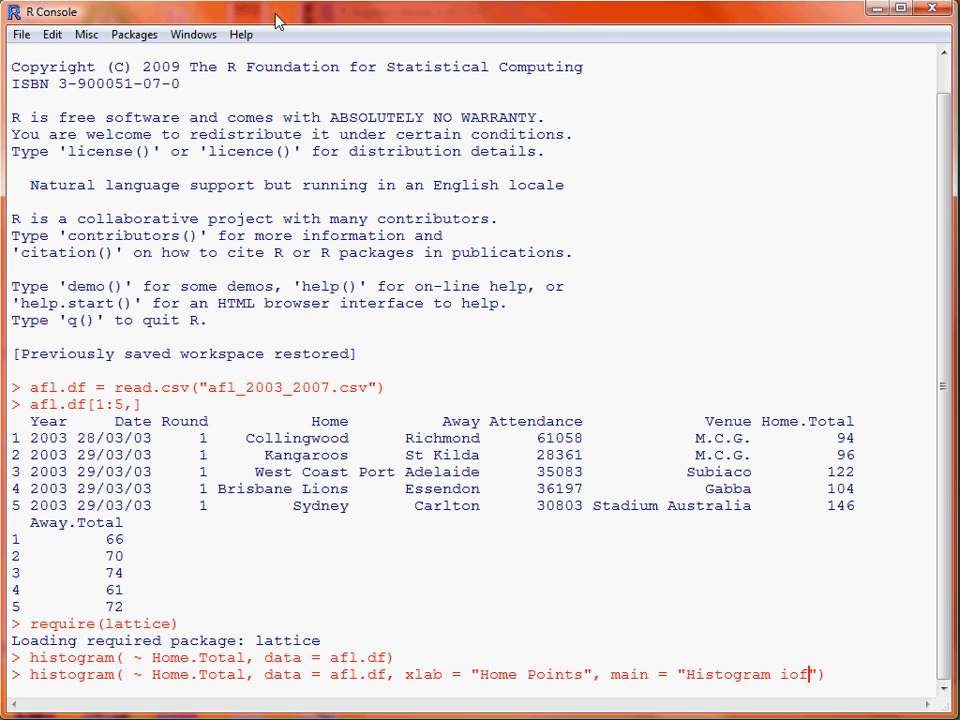
key(BackSpace)
text( Points Scored by Home Team)
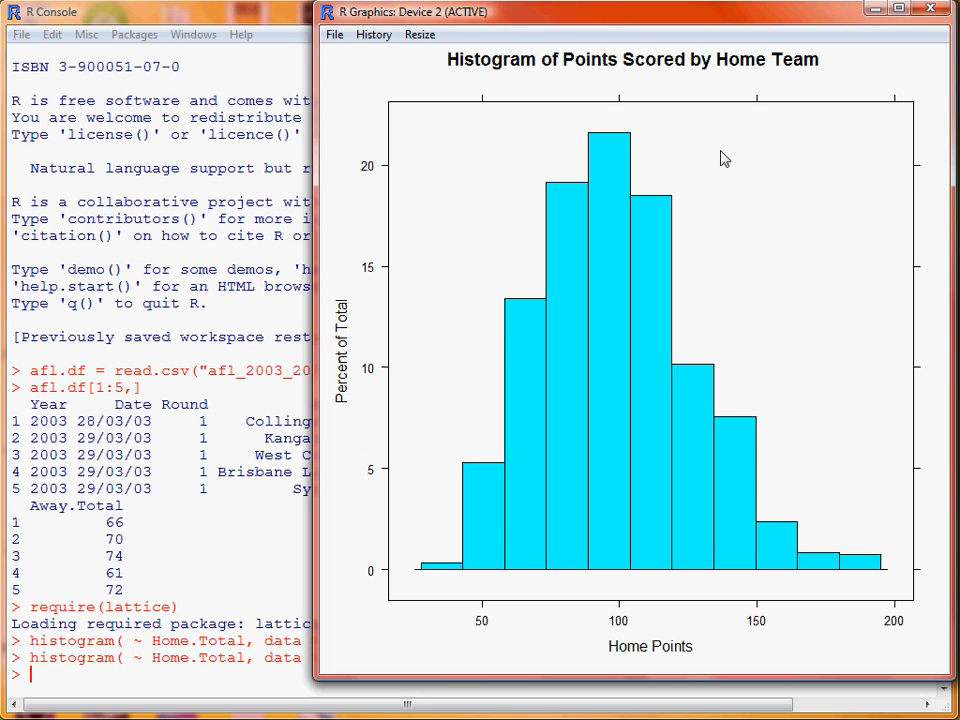
mouse_move(710, 72)
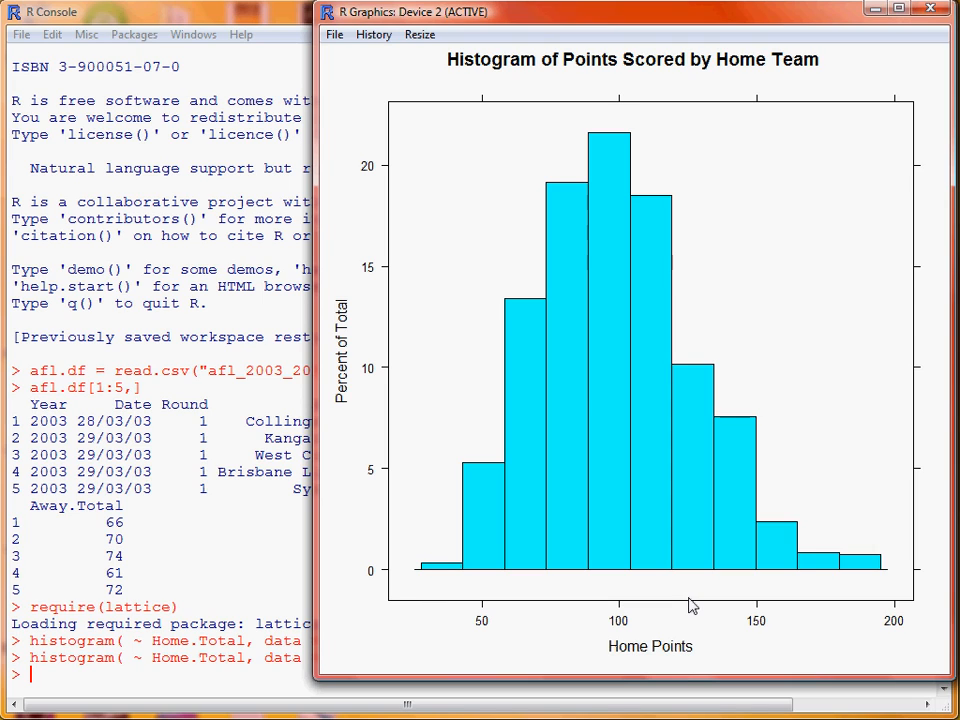
mouse_move(57, 419)
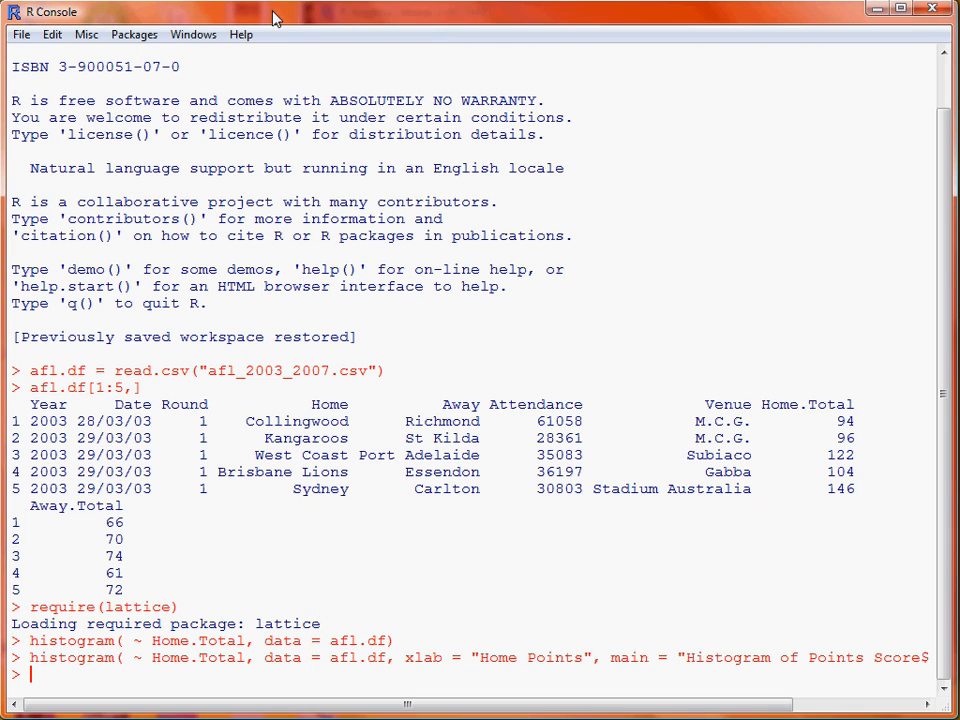
mouse_move(590, 380)
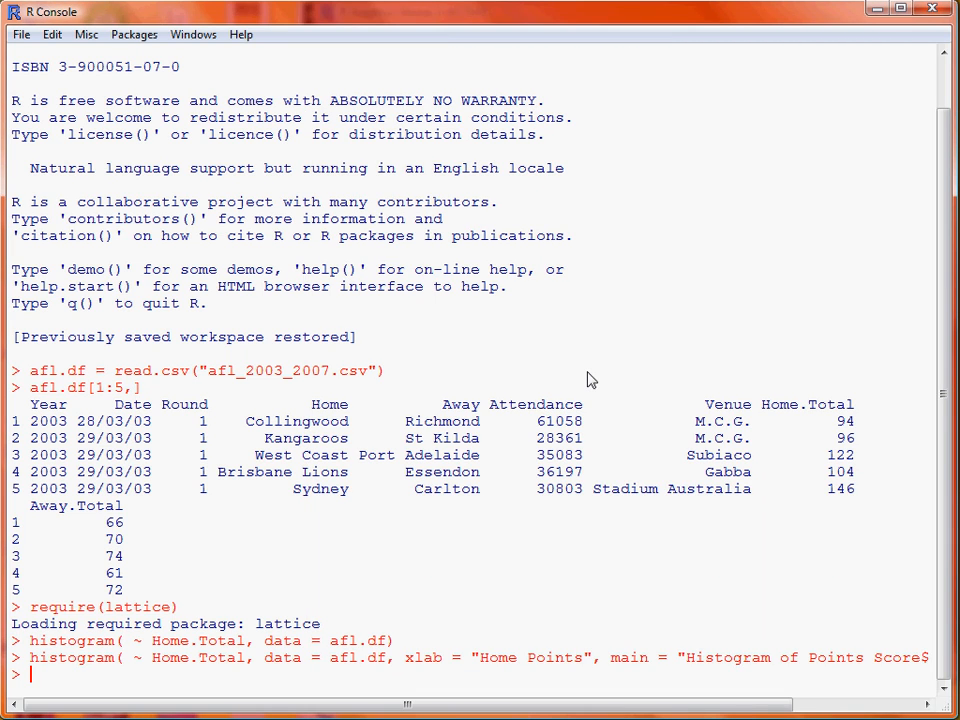
Convert afl.df$Year to a factor and redraw the histogram as Home.Total | Year panels
text(afl.df$Year = factor(afl.df$Year))
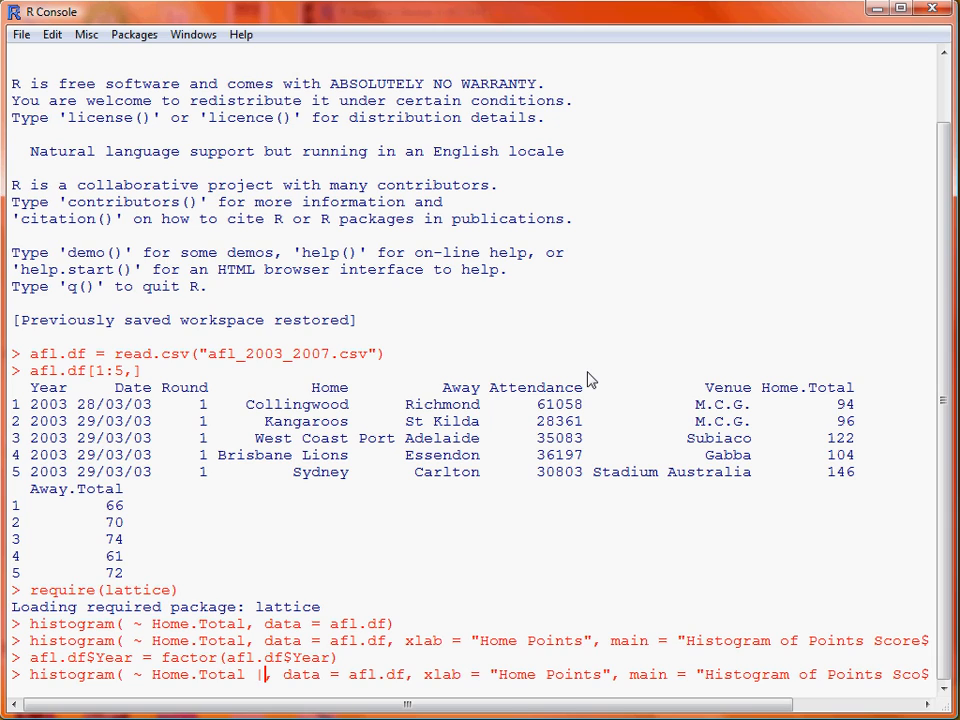
text(Y)
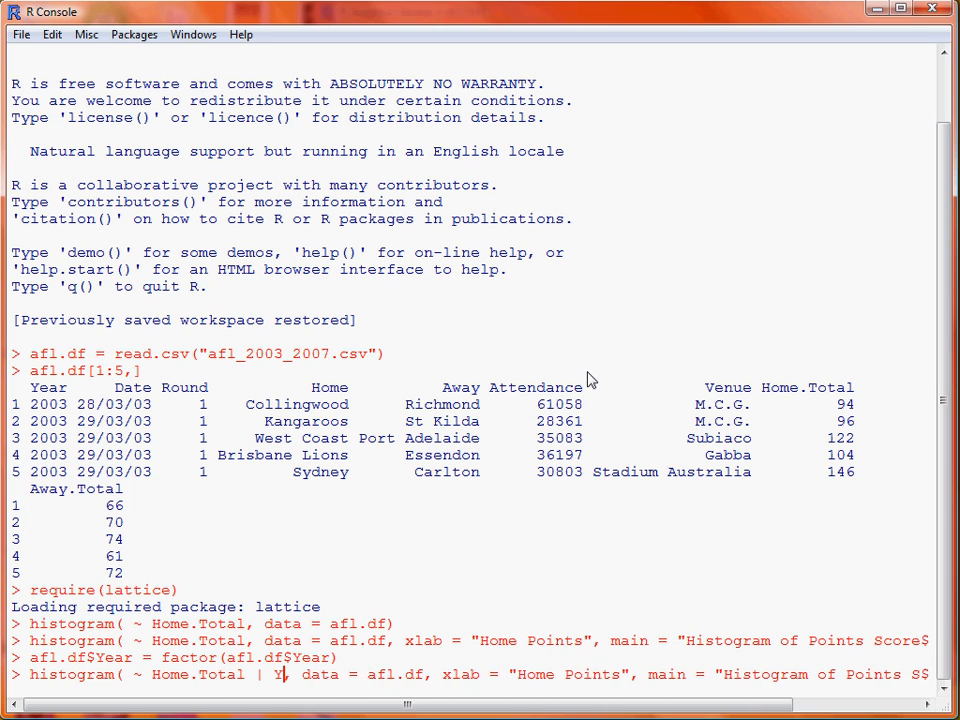
text(ear)
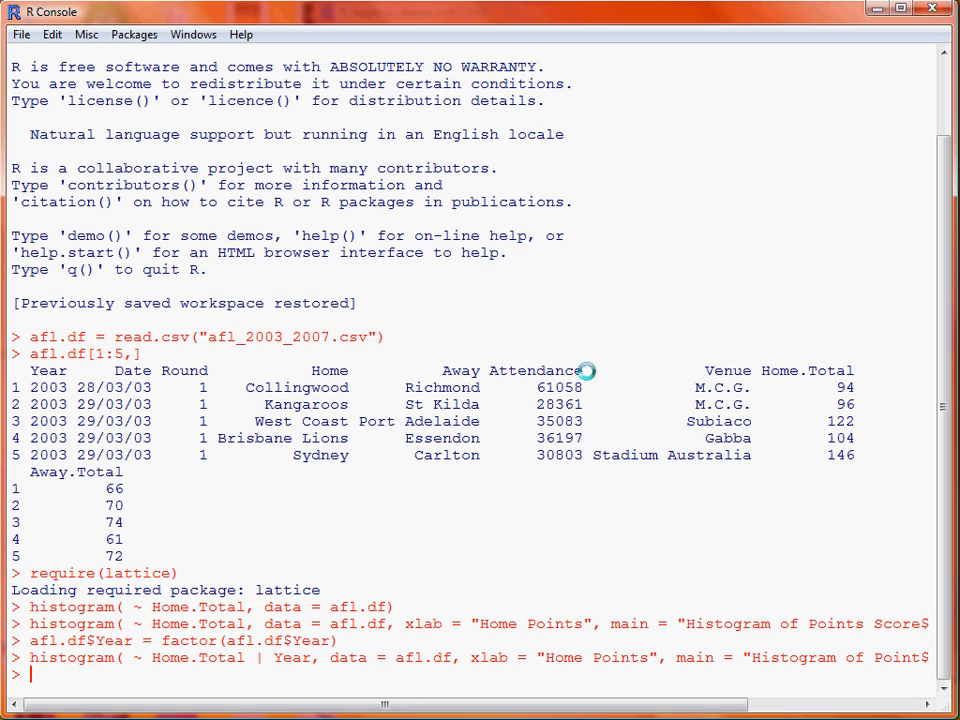
key(Return)
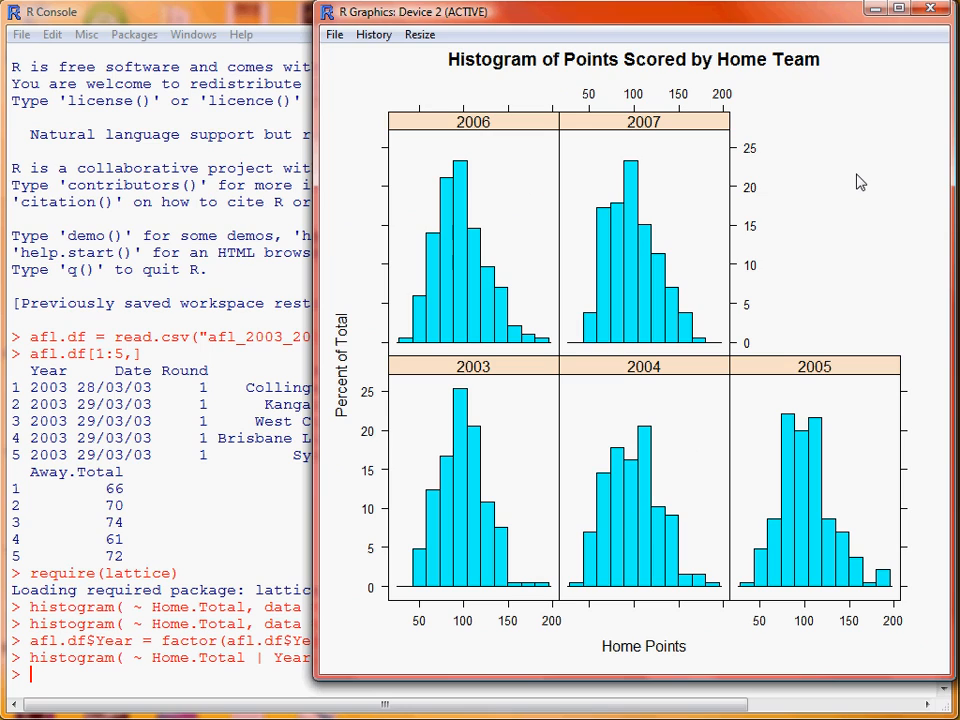
mouse_move(575, 375)
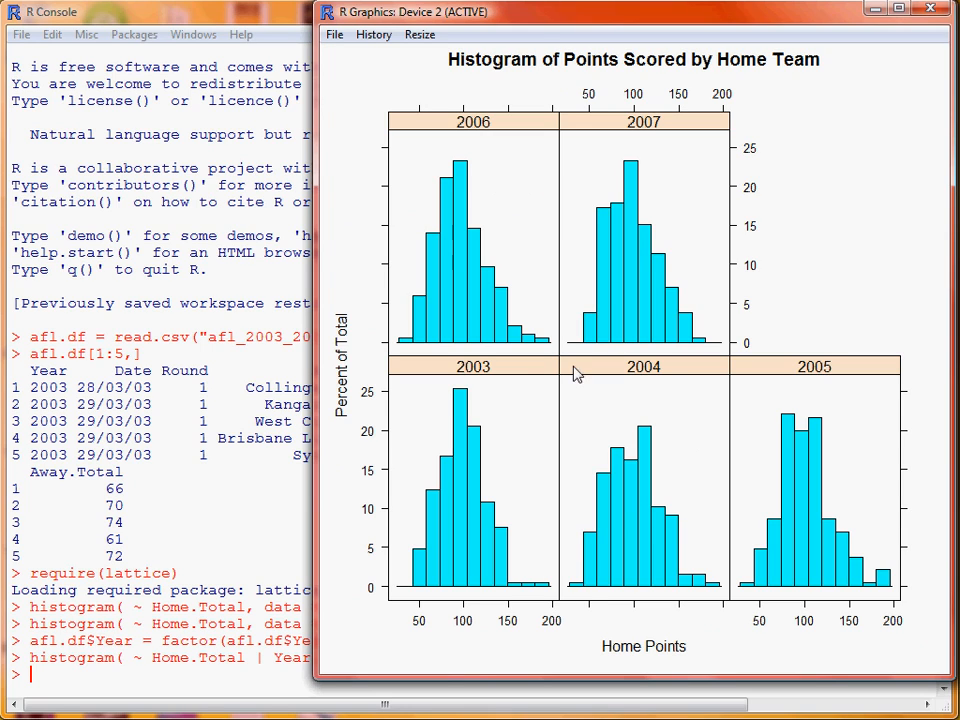
mouse_move(663, 373)
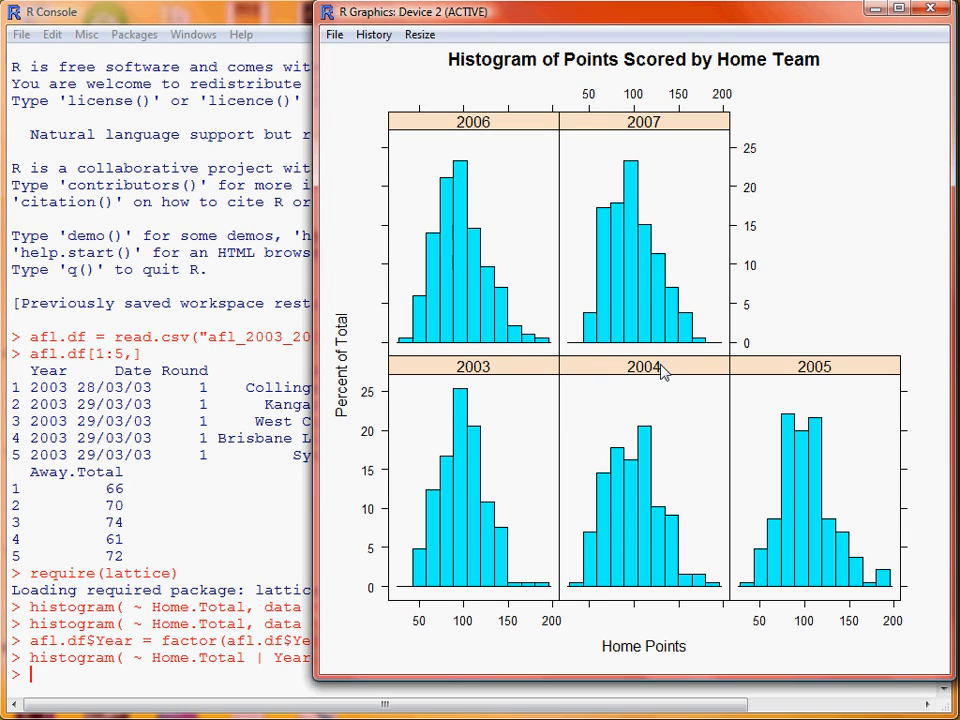